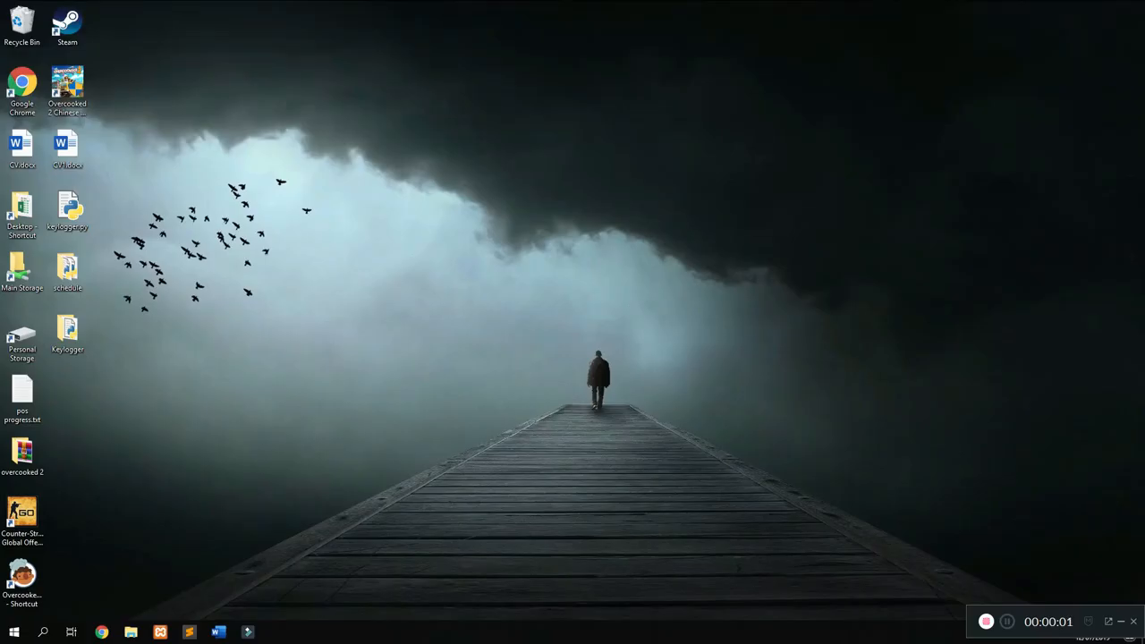
- Launch x360ce.exe from the Overcooked shortcut's file location
{"action": "right_click", "coordinate": [226, 465]}
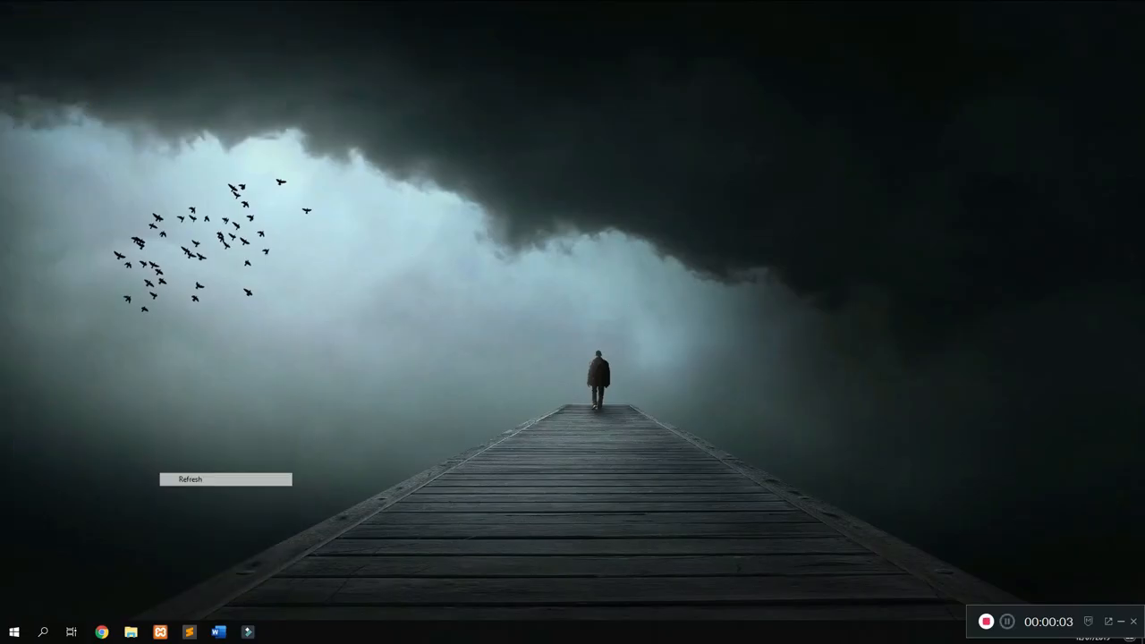
{"action": "right_click", "coordinate": [22, 582]}
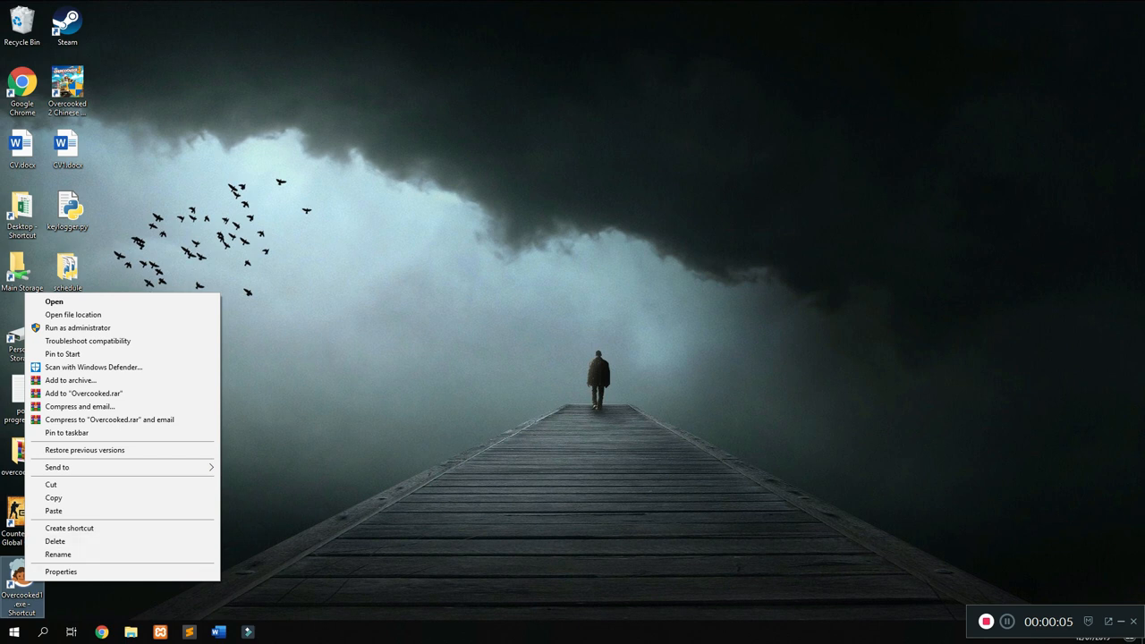
{"action": "left_click", "coordinate": [73, 314]}
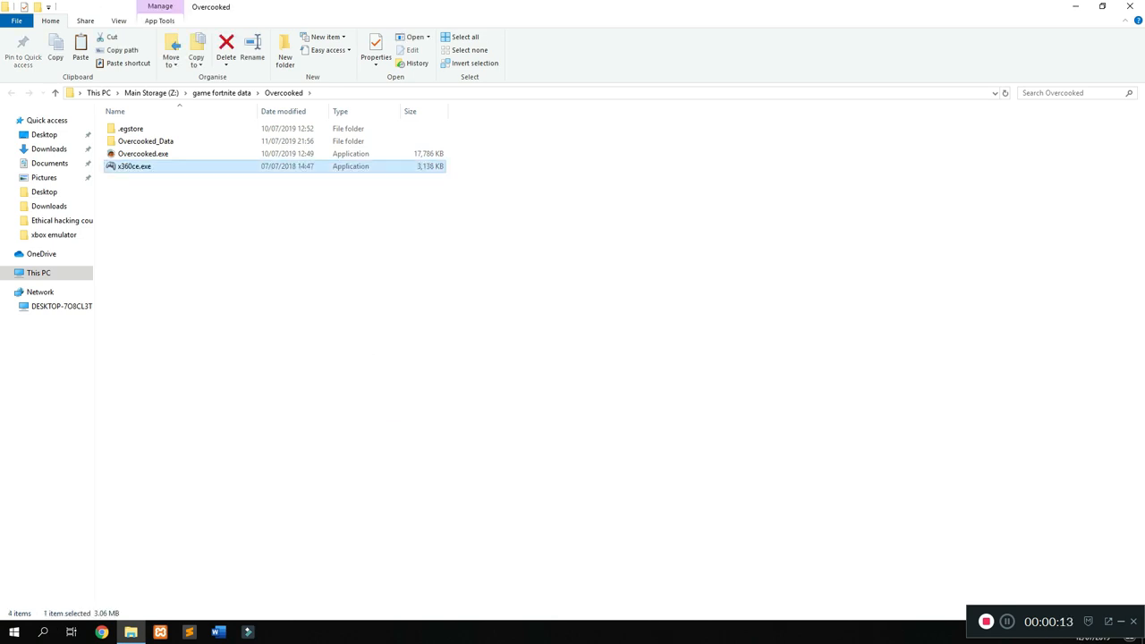
{"action": "double_click", "coordinate": [133, 166]}
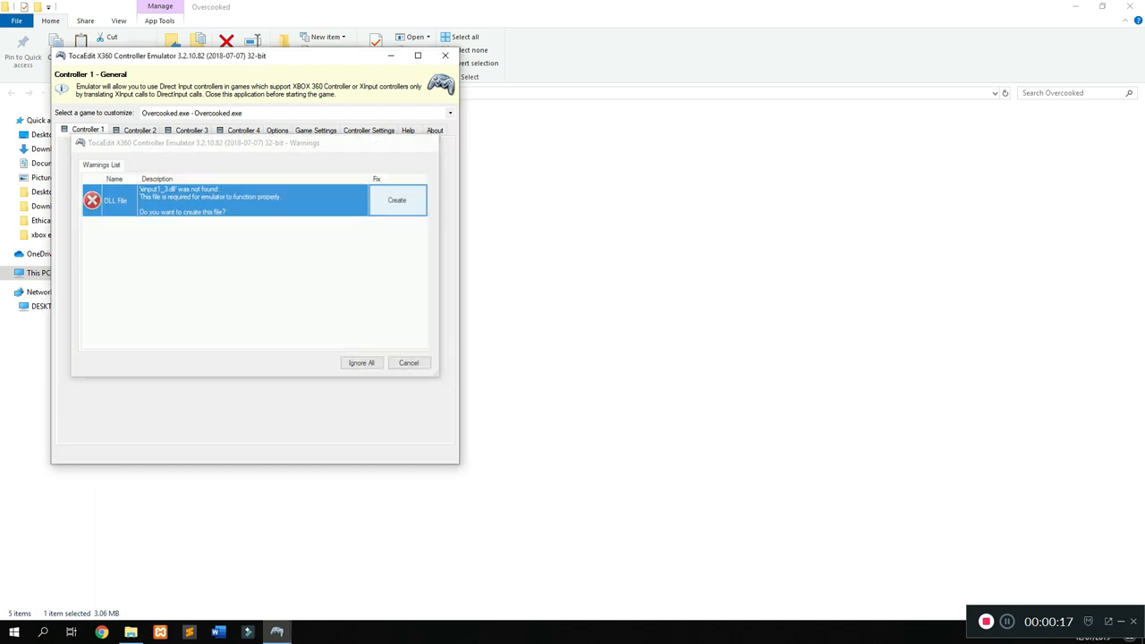
- Create xinput1_3.dll and load the Gioteck VX2 settings found by automatic online search
{"action": "left_click", "coordinate": [396, 199]}
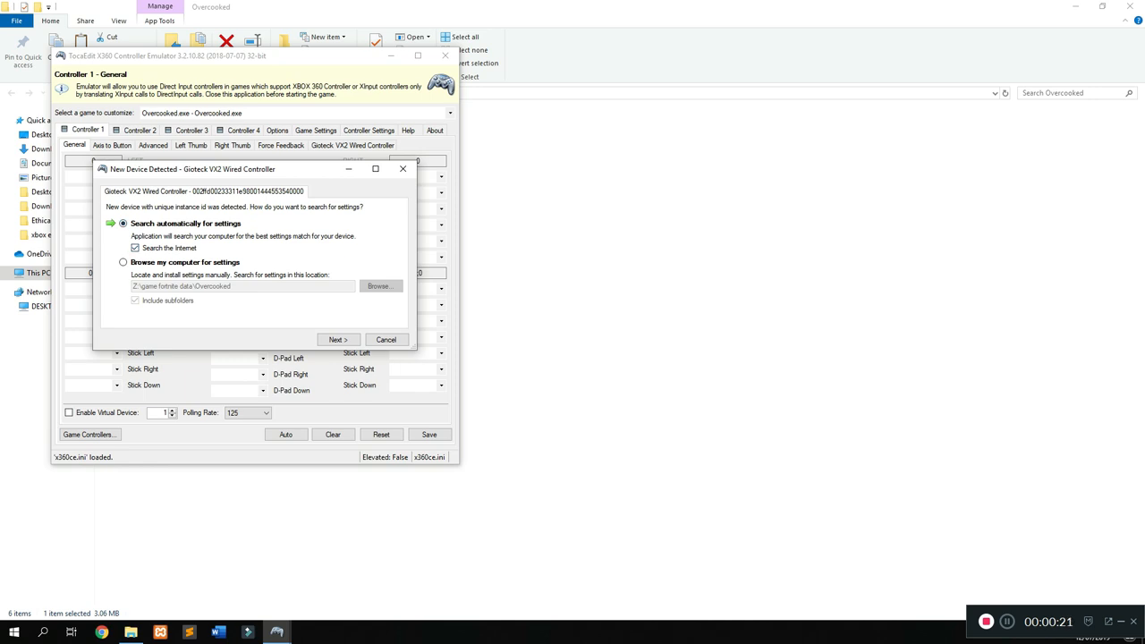
{"action": "left_click", "coordinate": [337, 338]}
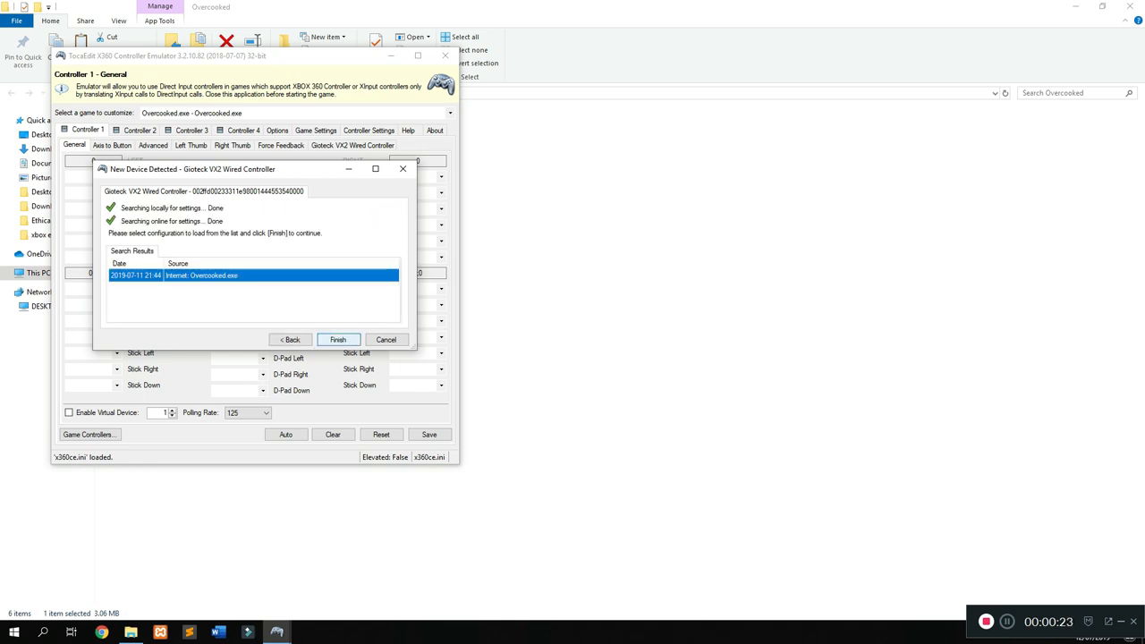
{"action": "left_click", "coordinate": [337, 339]}
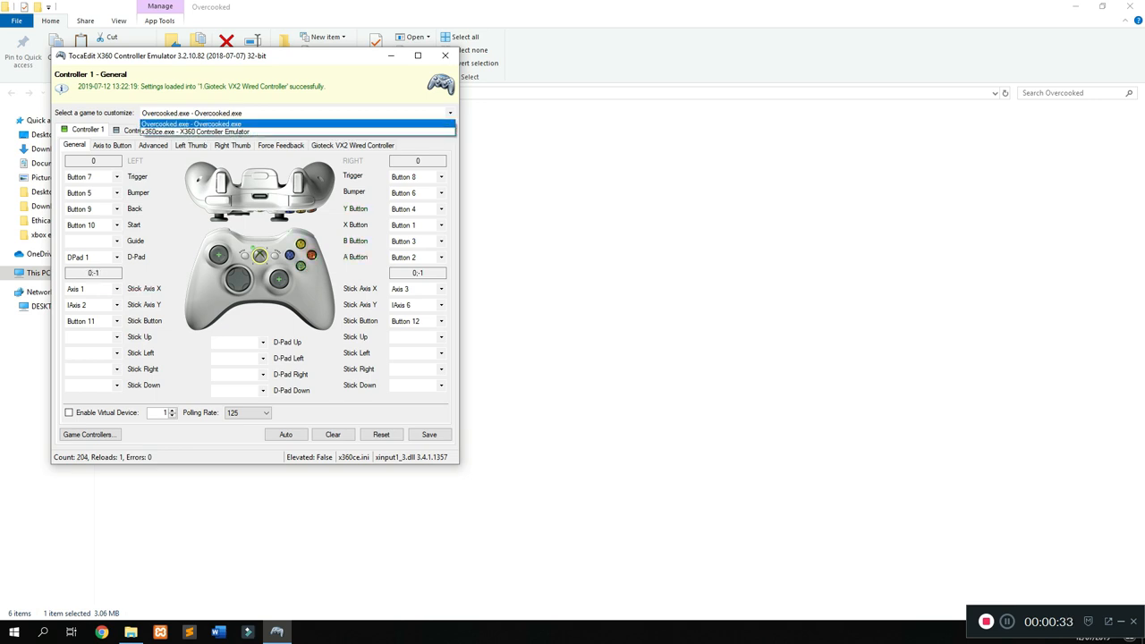
- Assign the configuration to Overcooked.exe, save it, and check the Game Settings list
{"action": "left_click", "coordinate": [190, 123]}
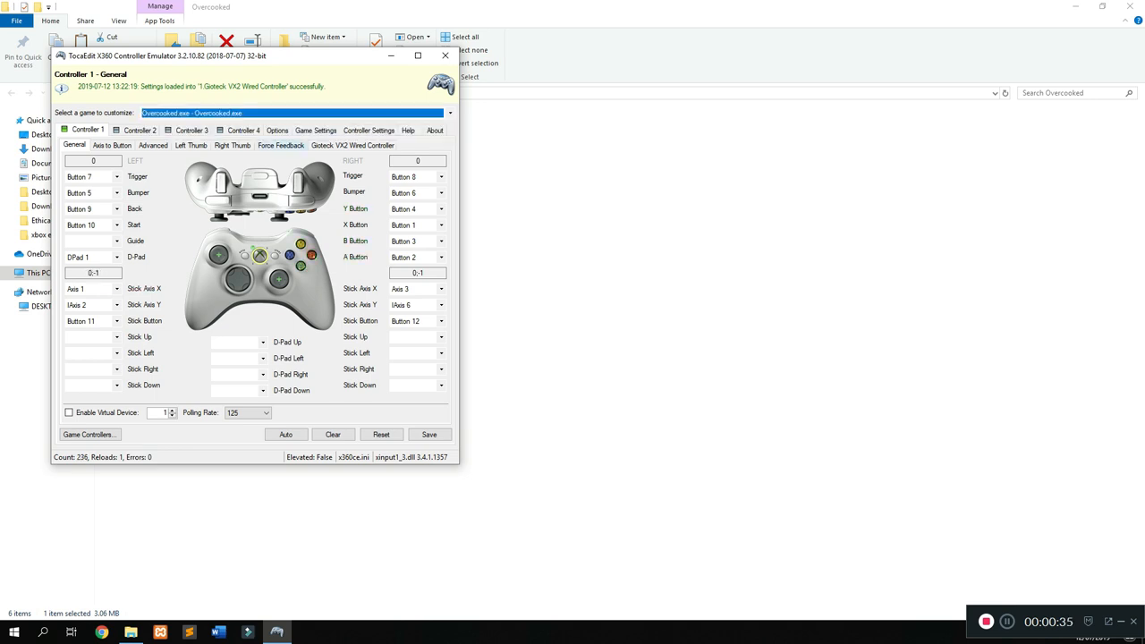
{"action": "left_click", "coordinate": [429, 433]}
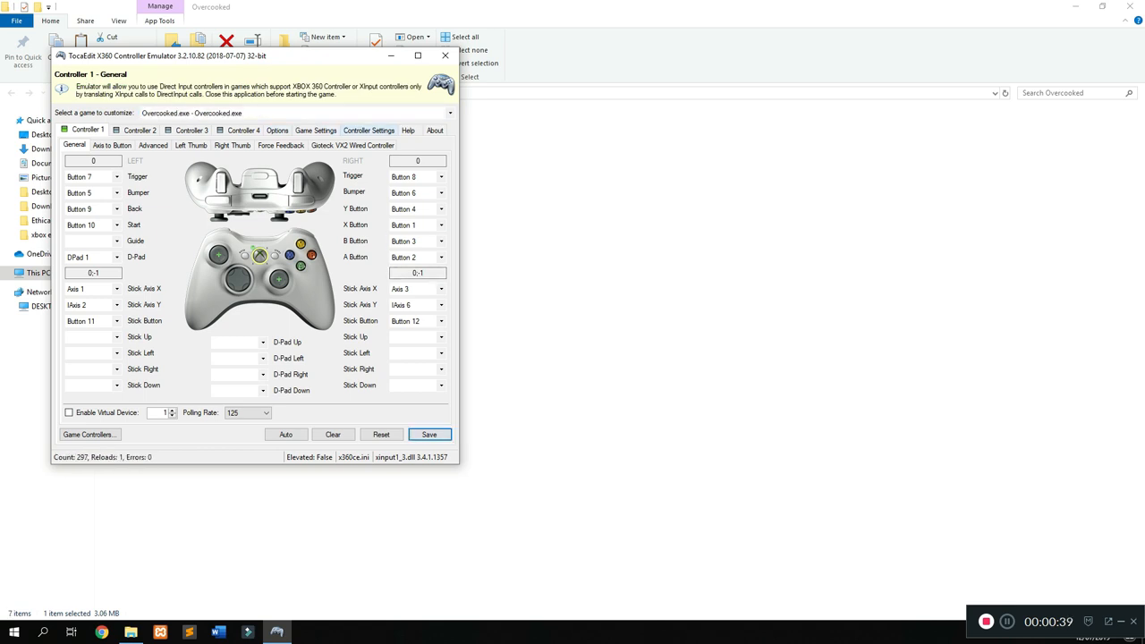
{"action": "left_click", "coordinate": [314, 130]}
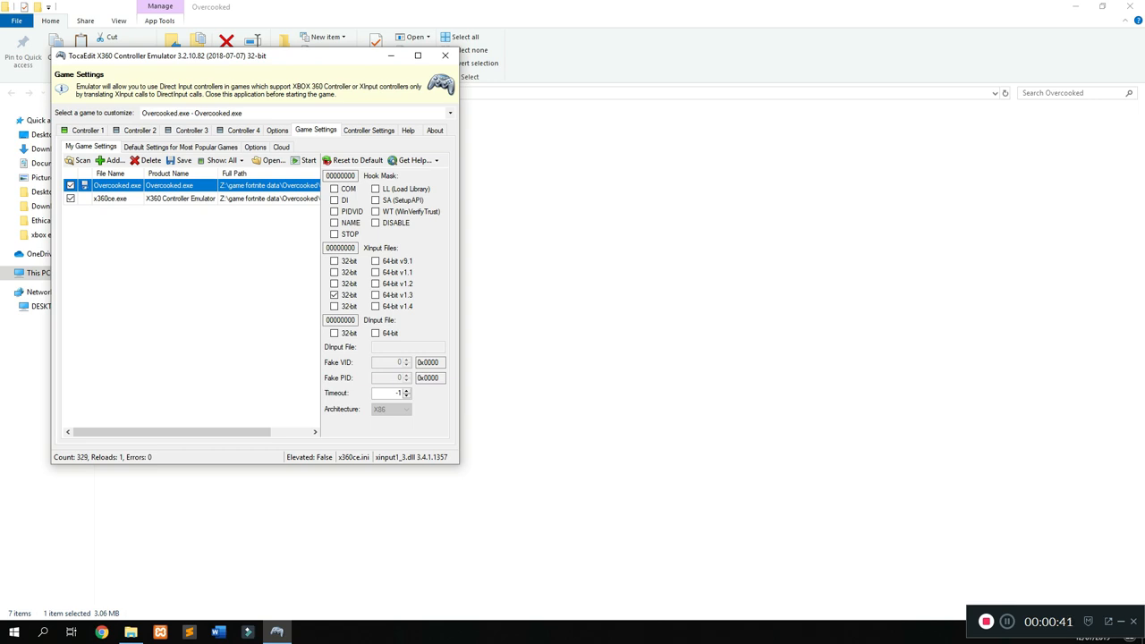
- Cancel adding a game executable and return to the Gioteck VX2 entries in Controller Settings
{"action": "left_click", "coordinate": [369, 130]}
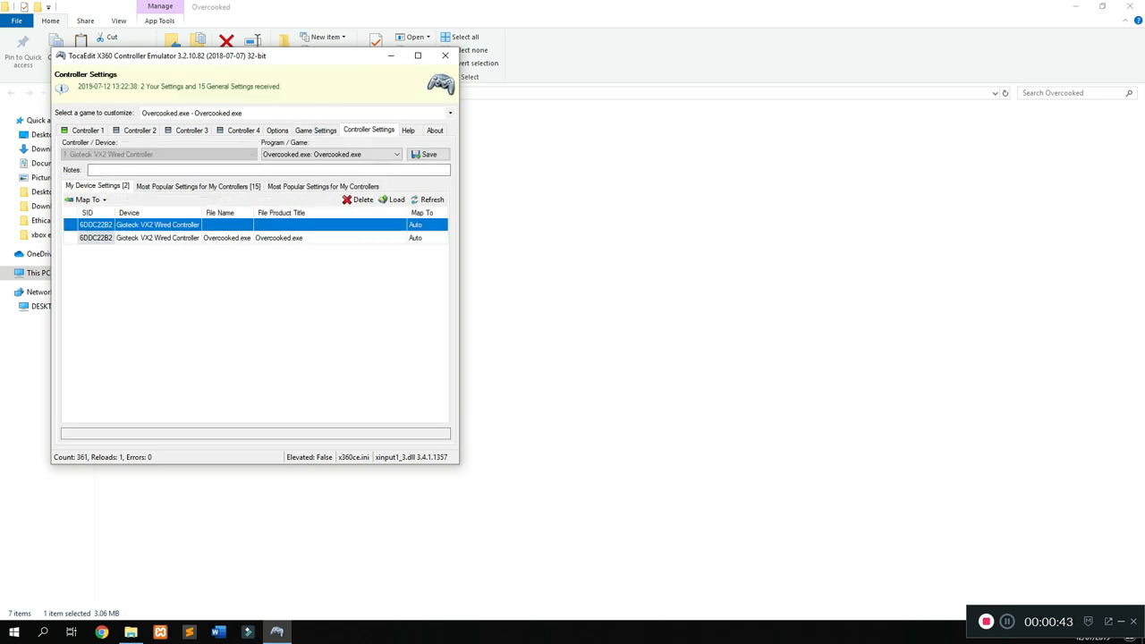
{"action": "left_click", "coordinate": [315, 130]}
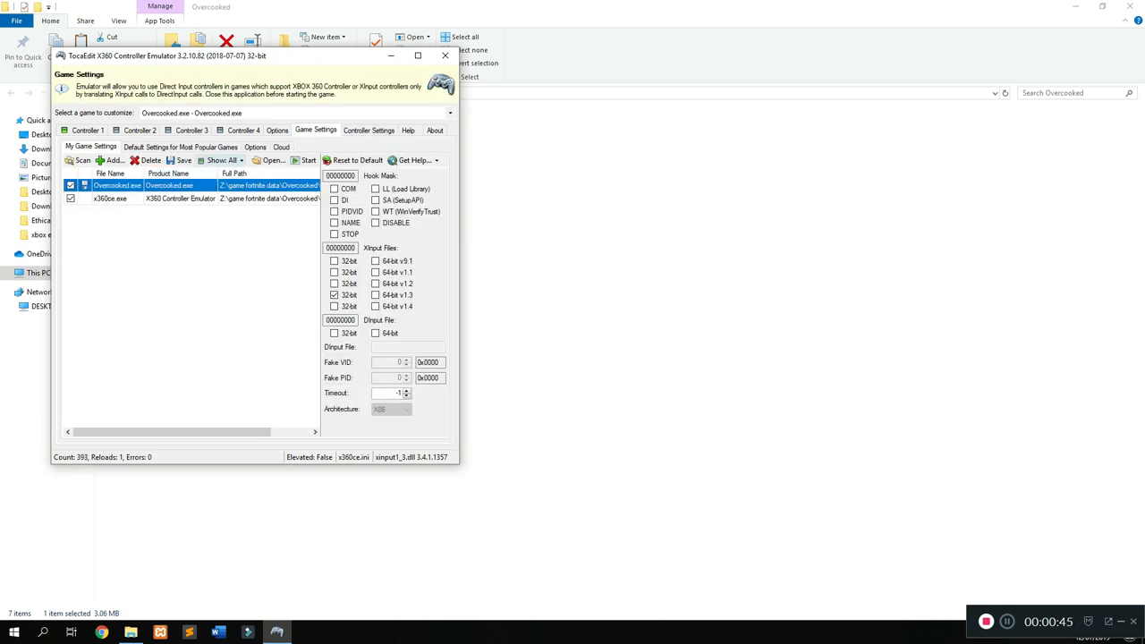
{"action": "left_click", "coordinate": [271, 161]}
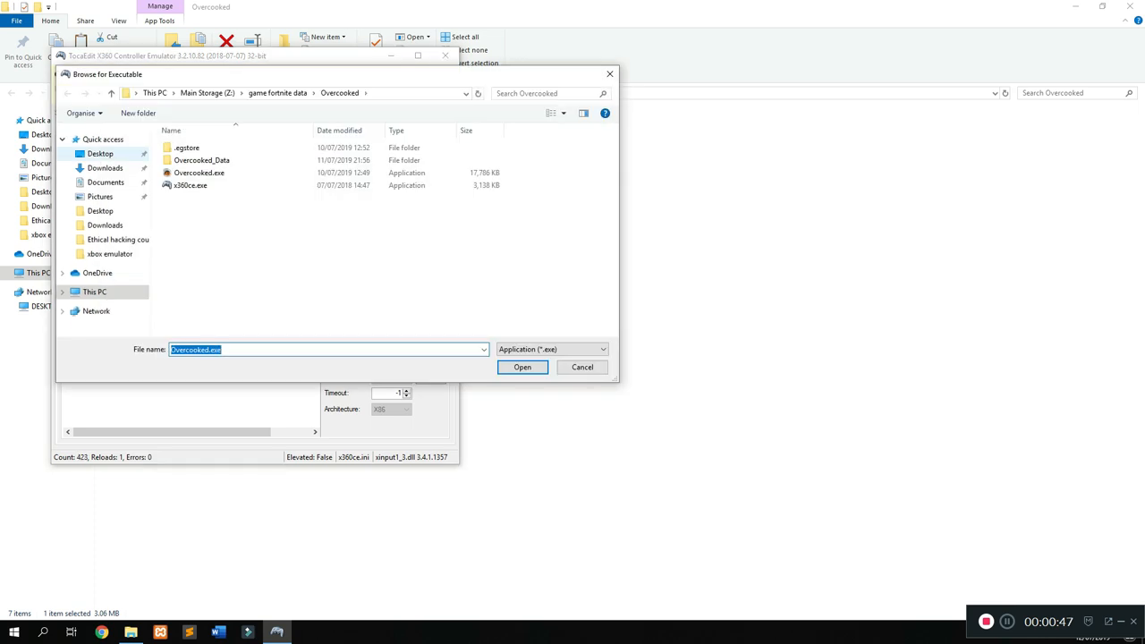
{"action": "mouse_move", "coordinate": [201, 160]}
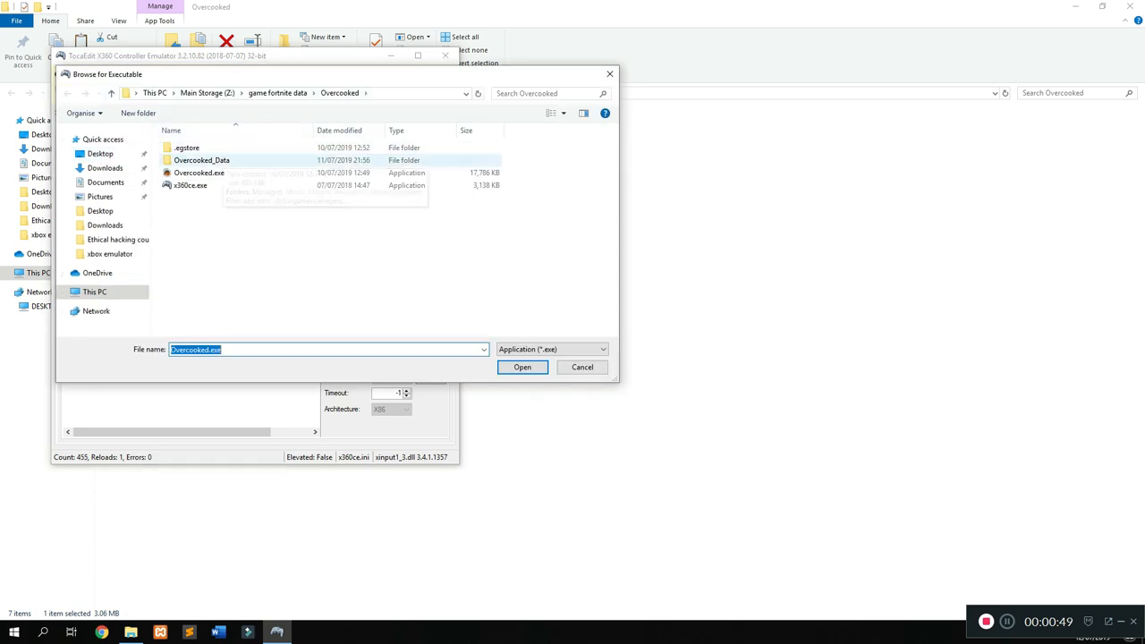
{"action": "left_click", "coordinate": [523, 366]}
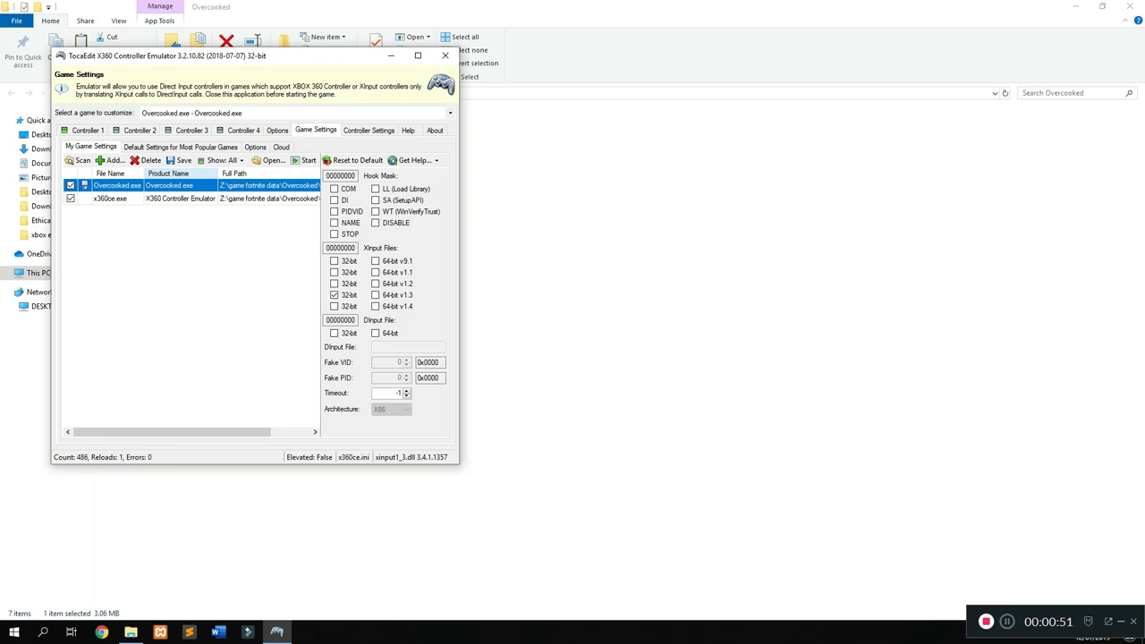
{"action": "left_click", "coordinate": [368, 130]}
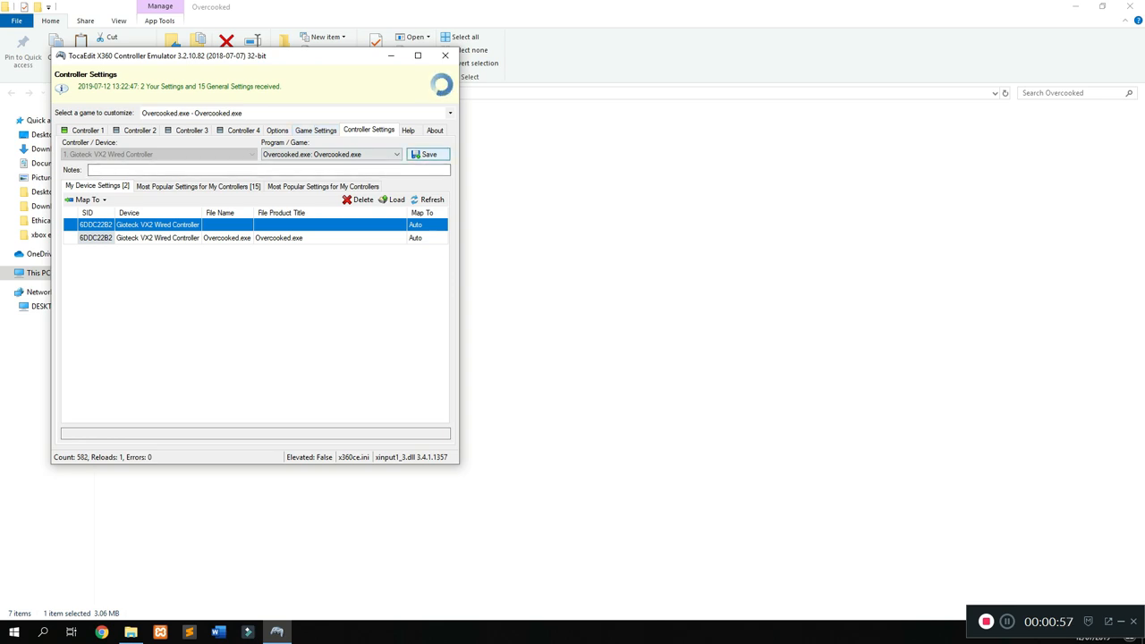
- Save the Gioteck VX2 settings for Overcooked and confirm loading them
{"action": "left_click", "coordinate": [428, 154]}
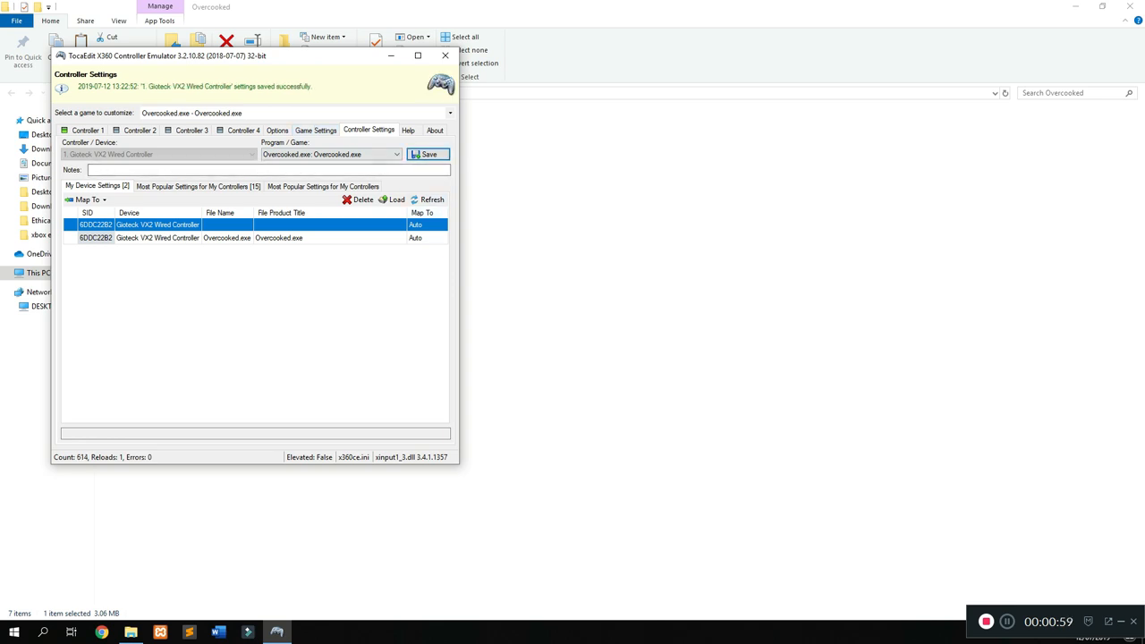
{"action": "left_click", "coordinate": [396, 198]}
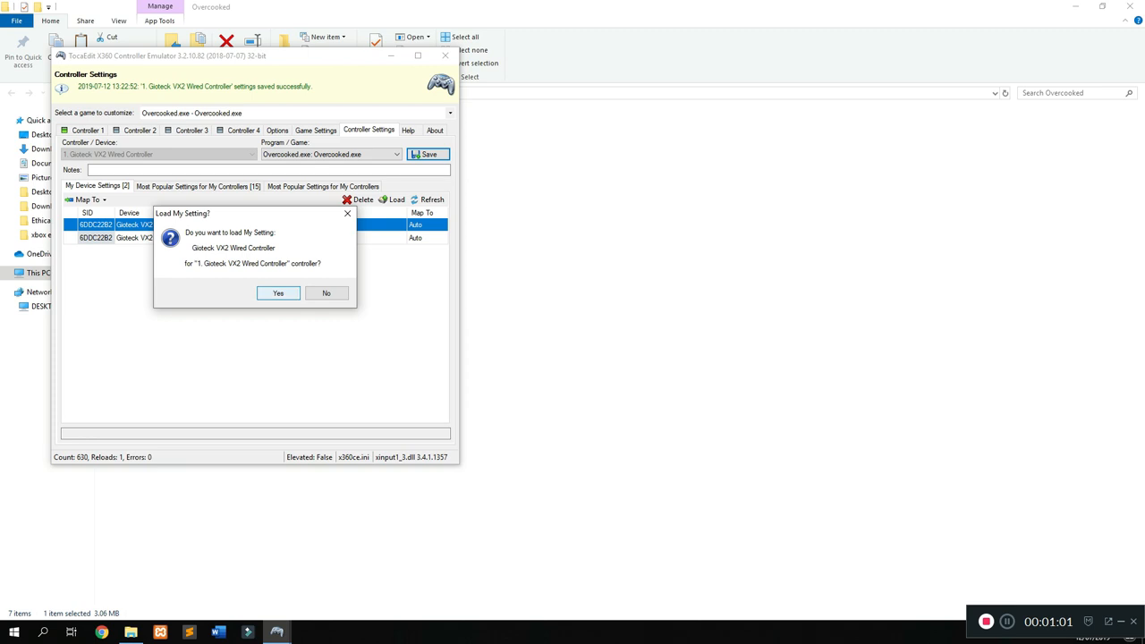
{"action": "left_click", "coordinate": [278, 293]}
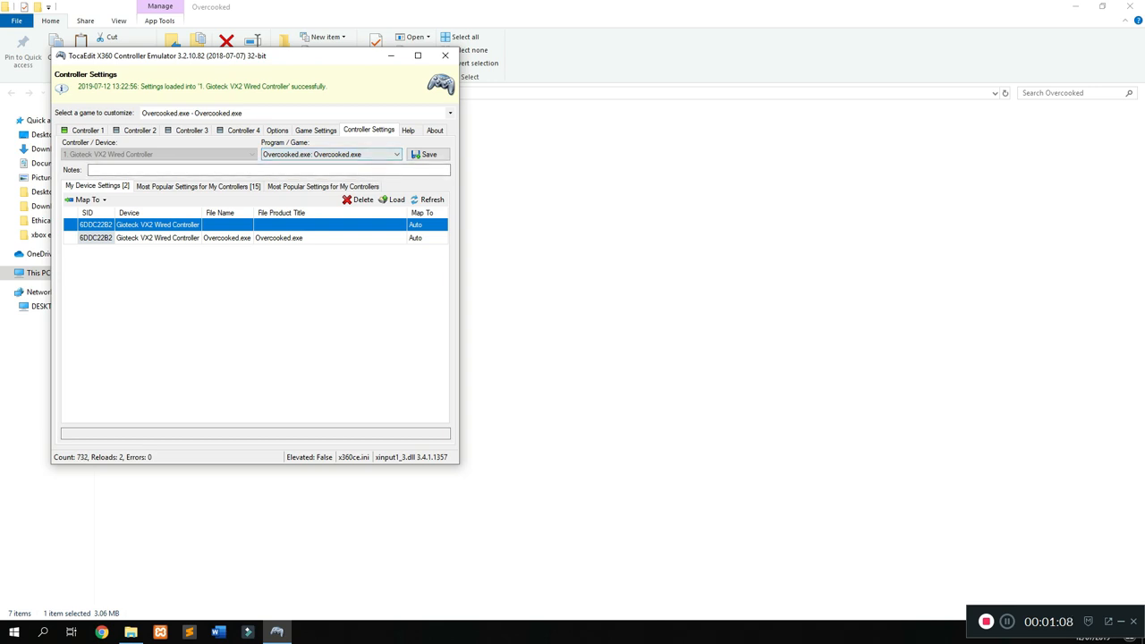
- Save and load the settings for x360ce.exe, then close x360ce
{"action": "left_click", "coordinate": [449, 113]}
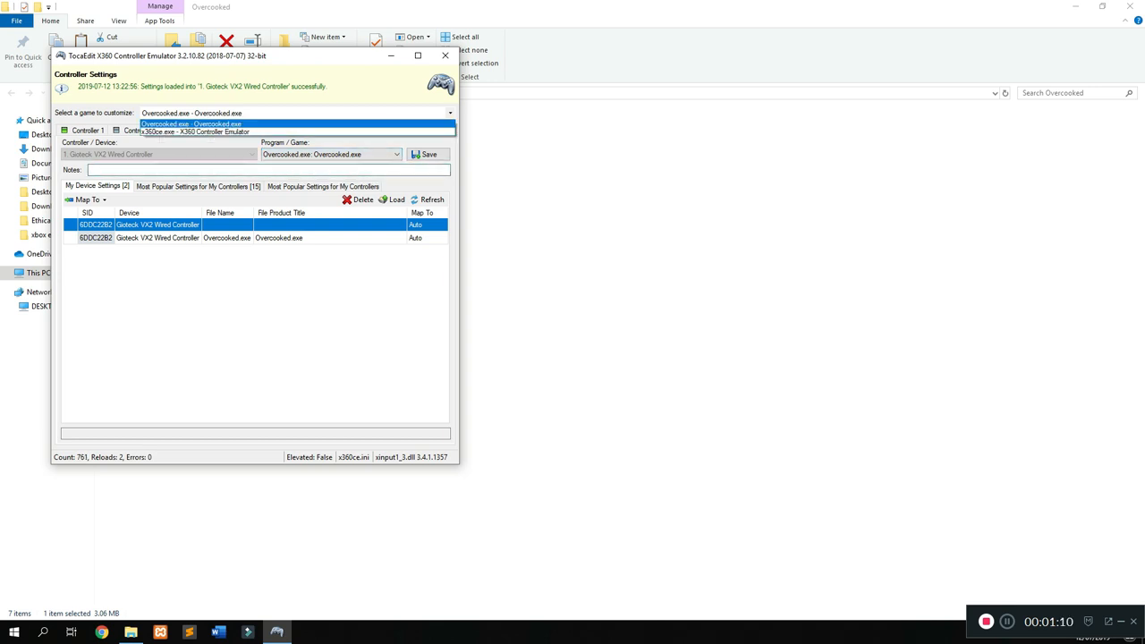
{"action": "left_click", "coordinate": [190, 131]}
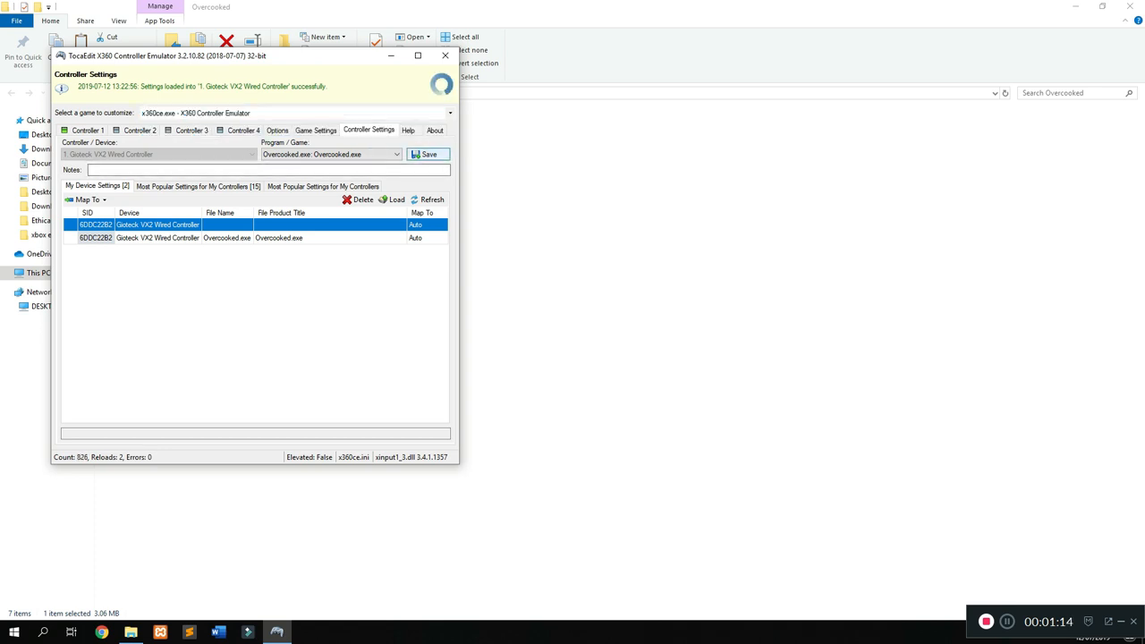
{"action": "left_click", "coordinate": [427, 153]}
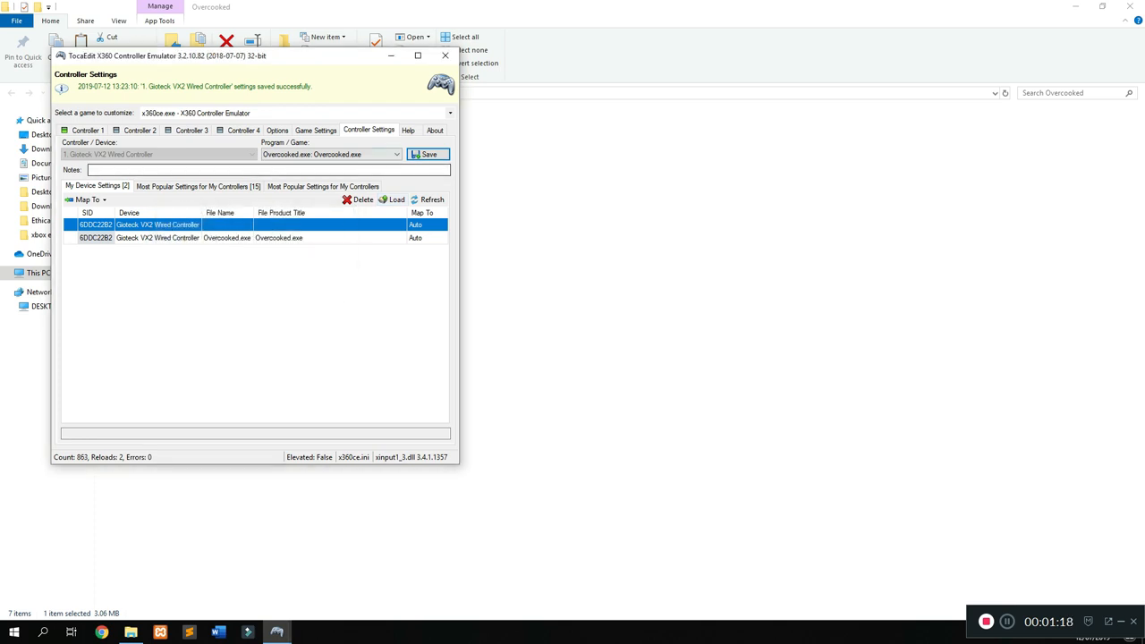
{"action": "left_click", "coordinate": [391, 200]}
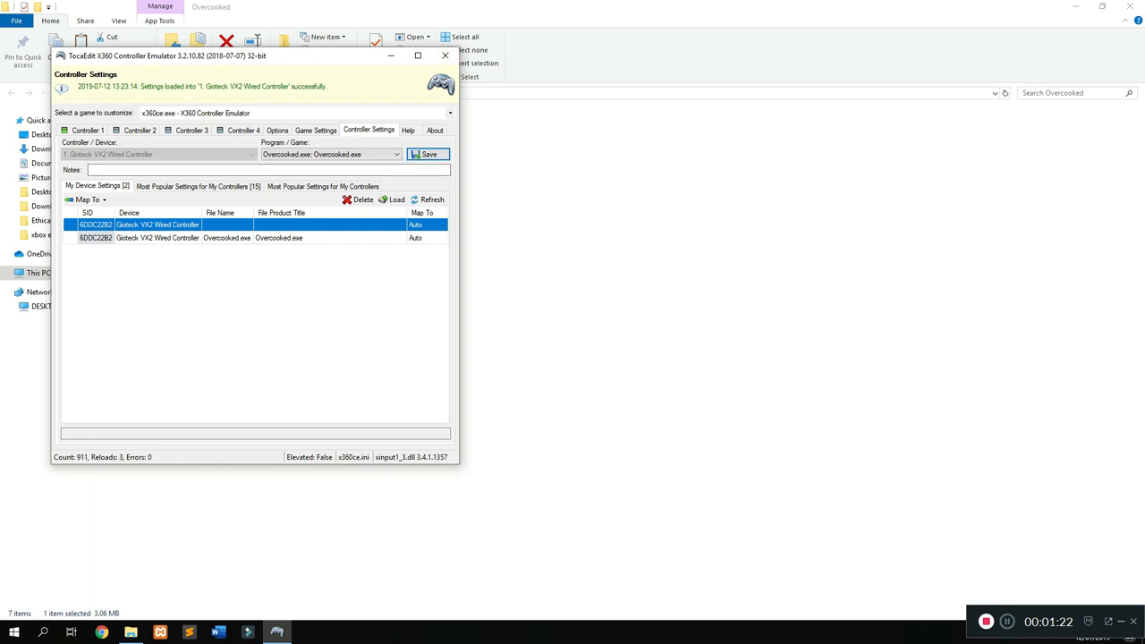
{"action": "left_click", "coordinate": [444, 55]}
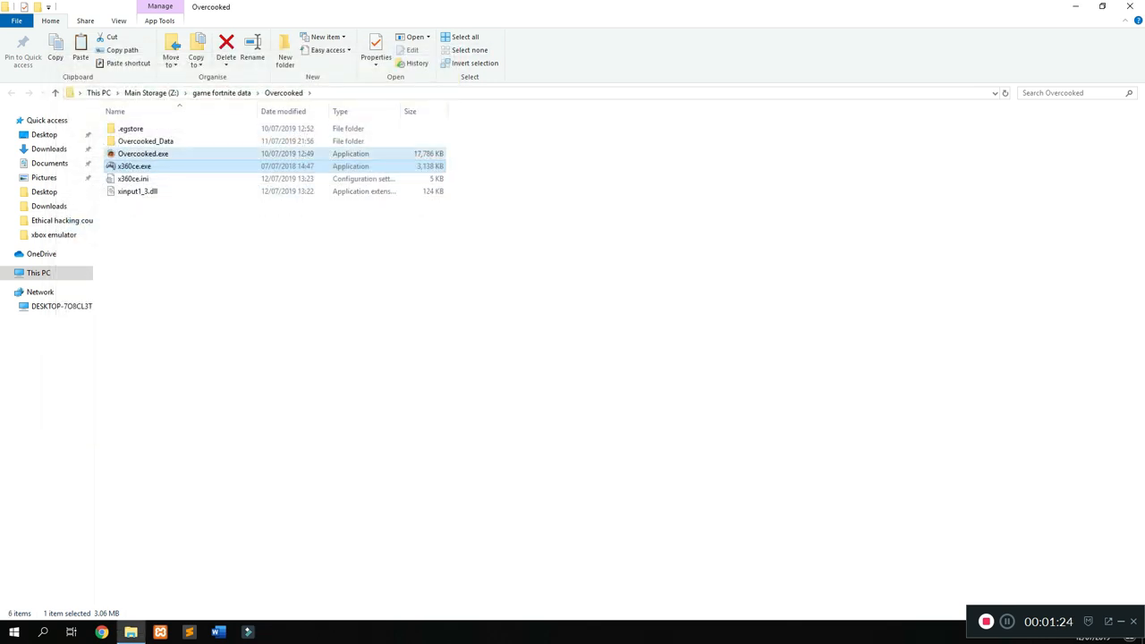
- Run Overcooked.exe from the Overcooked folder
{"action": "left_click", "coordinate": [143, 153]}
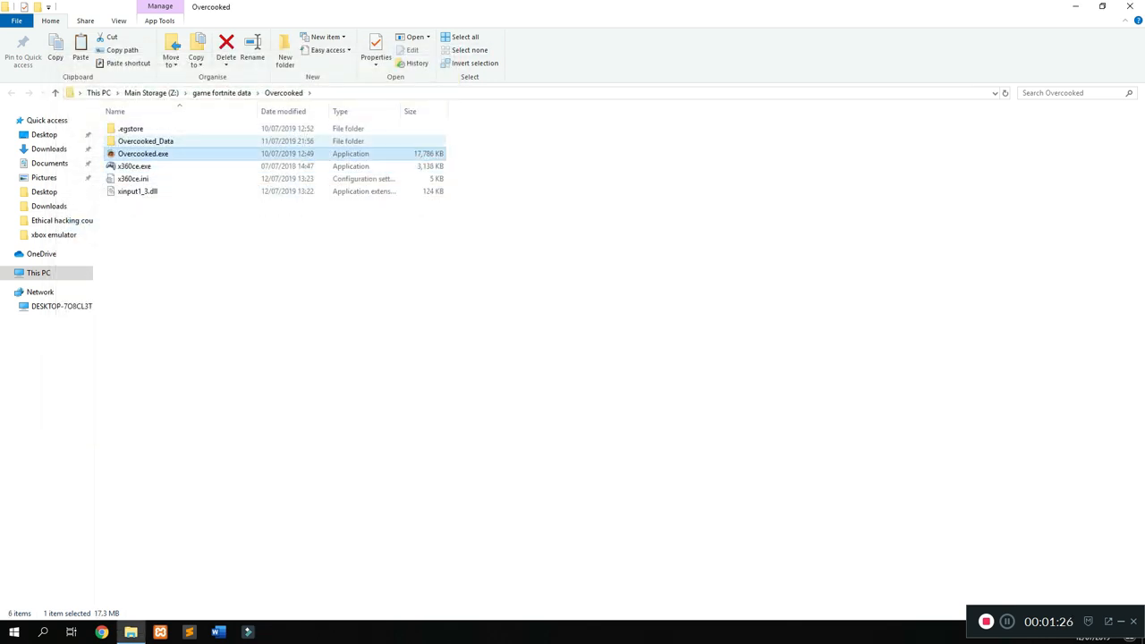
{"action": "double_click", "coordinate": [143, 153]}
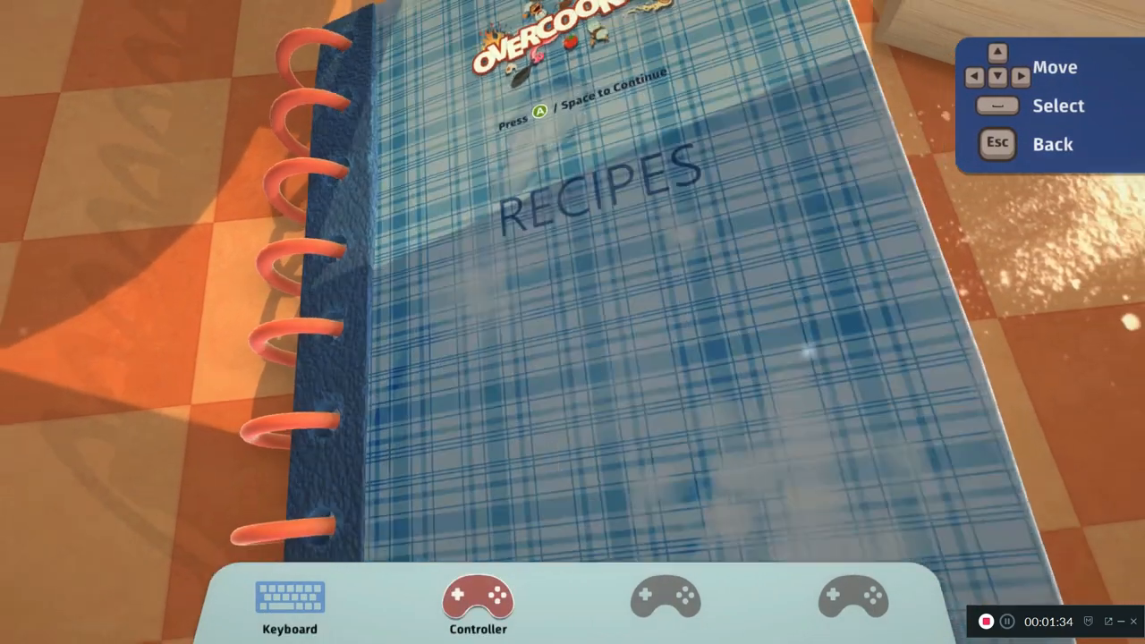
- Continue past the Overcooked title screen to the main menu showing the controller input
{"action": "key", "text": "space"}
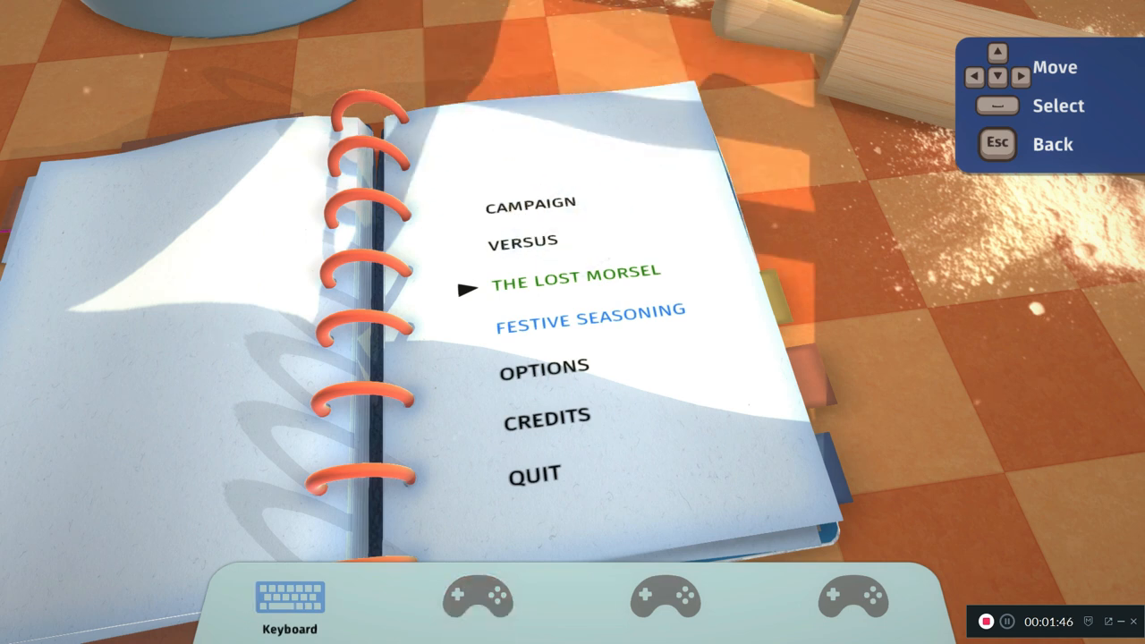
{"action": "left_click", "coordinate": [478, 598]}
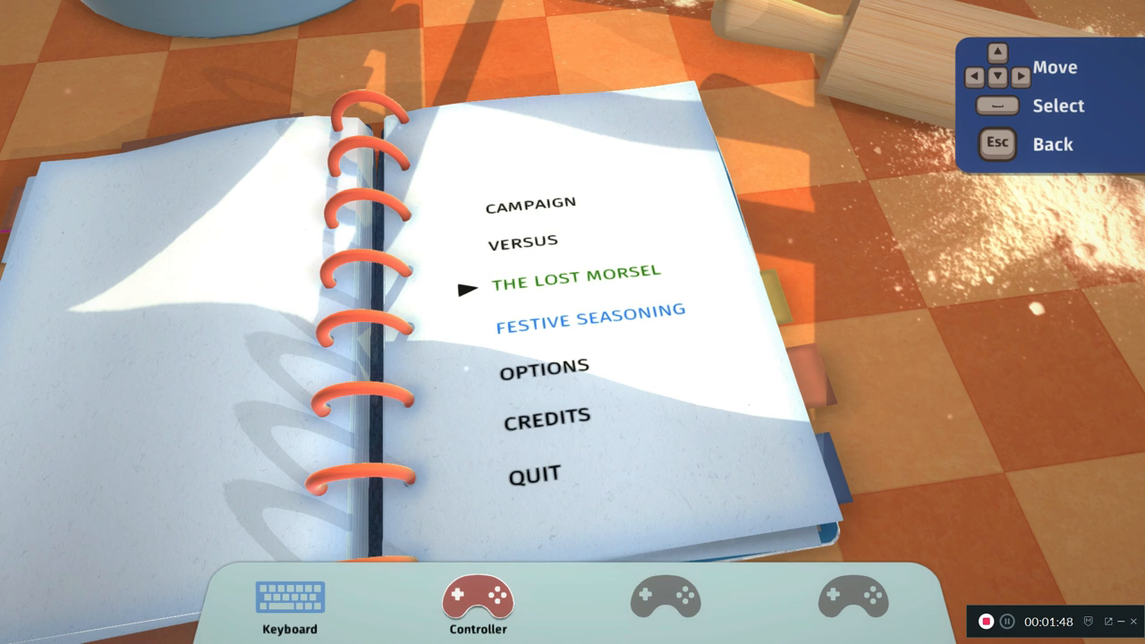